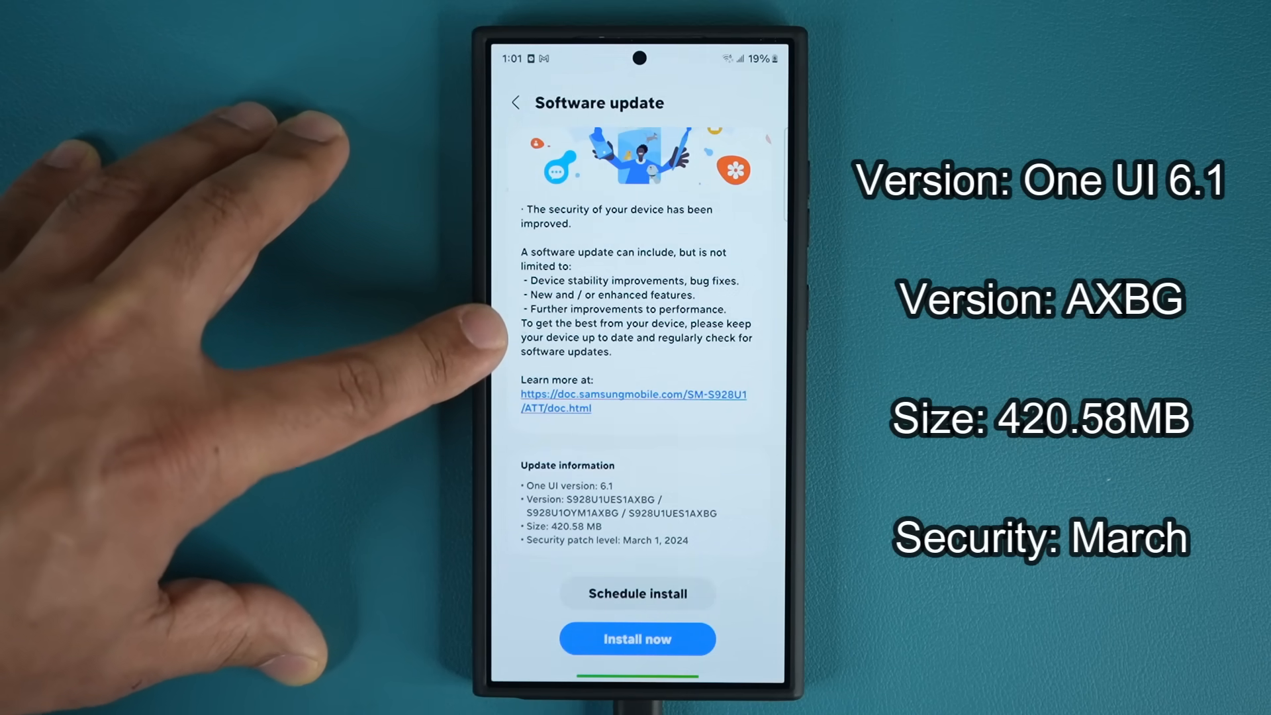
# Review the Software update details and begin installing One UI 6.1 via Install now
pyautogui.scroll(-3)
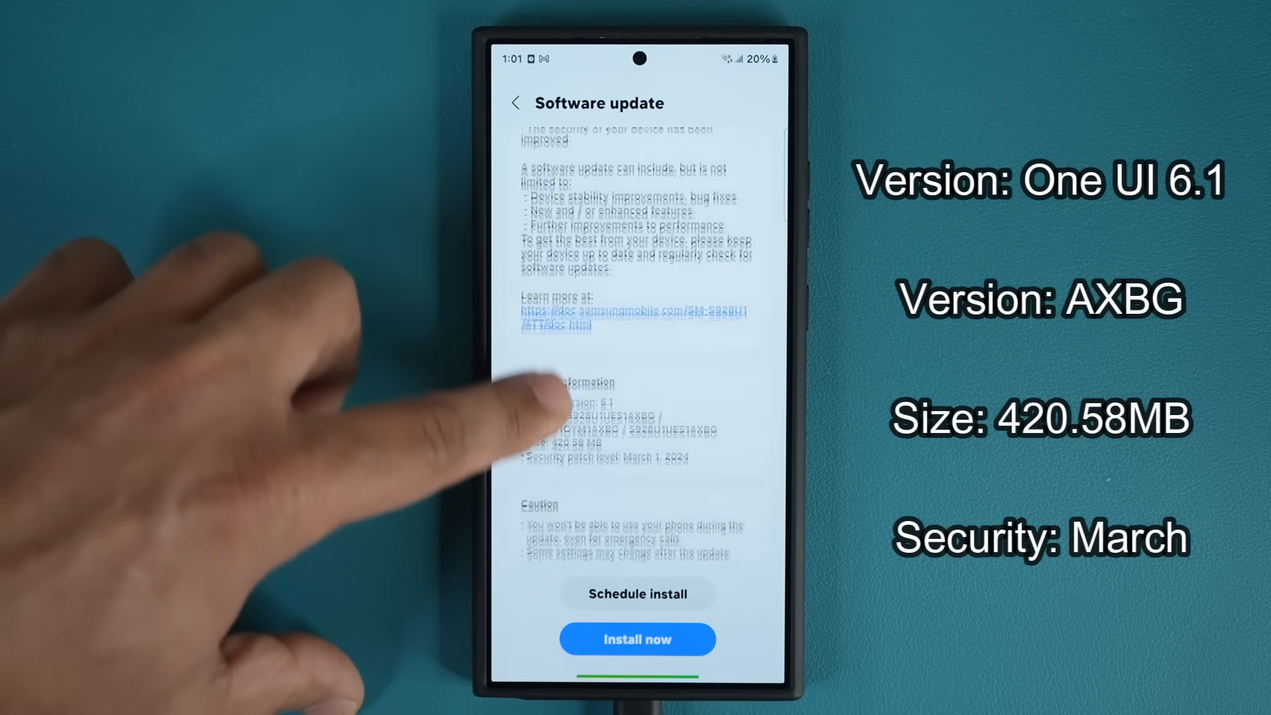
pyautogui.scroll(-3)
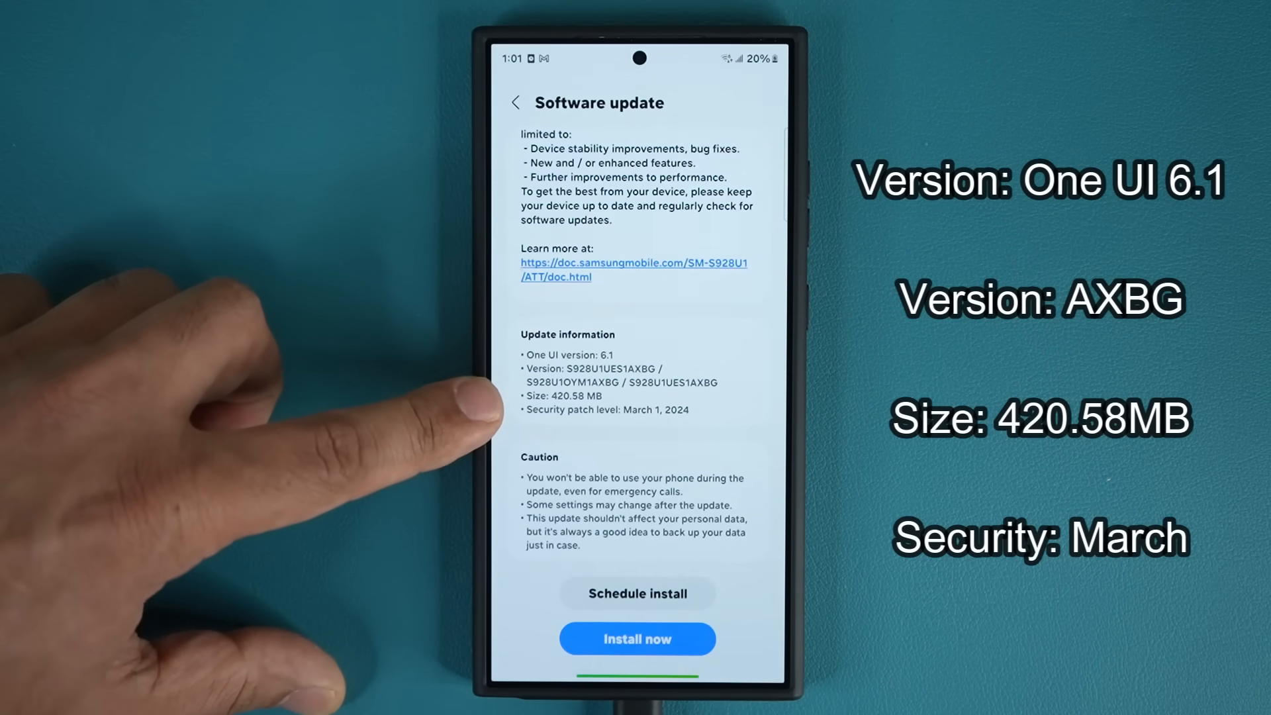
pyautogui.moveTo(446, 447)
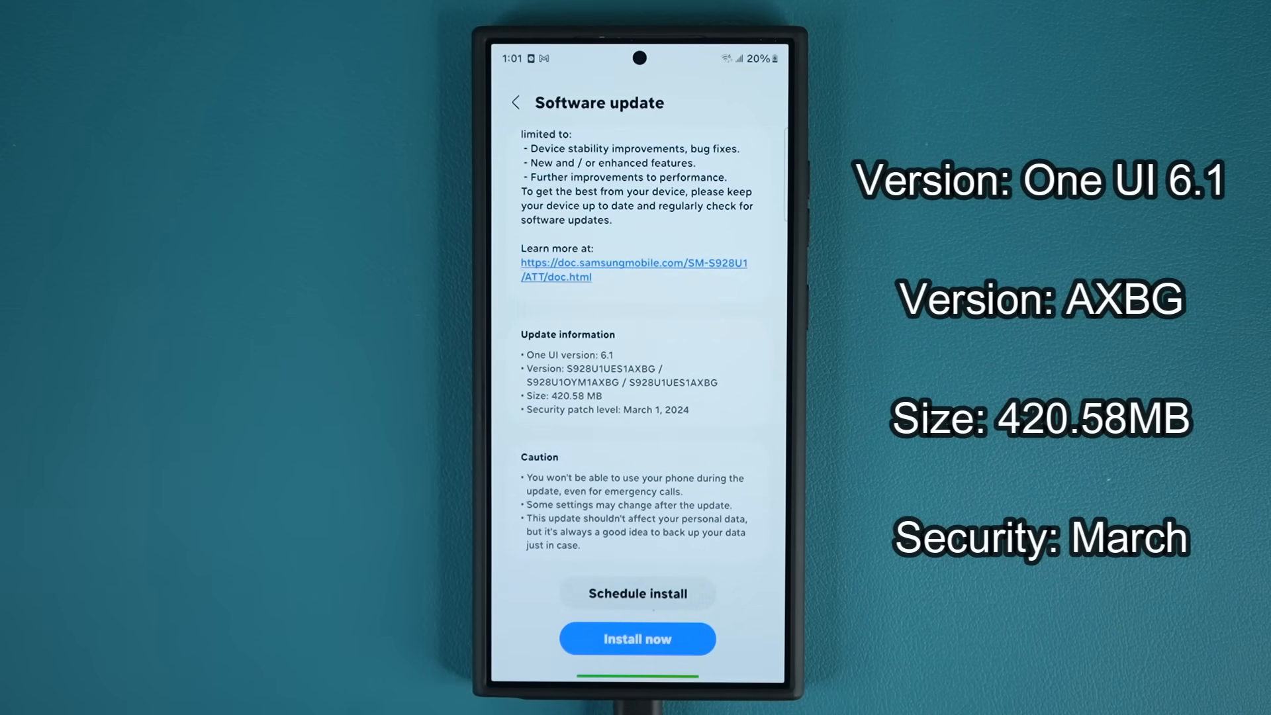
pyautogui.click(636, 638)
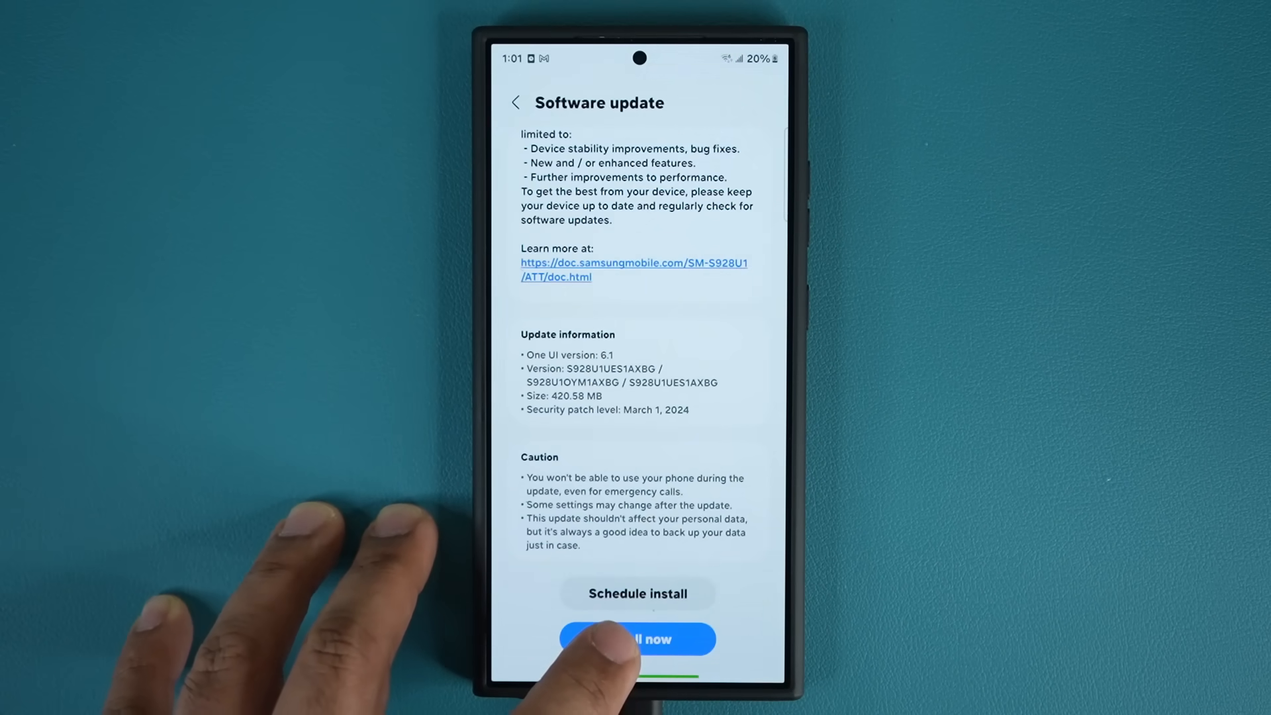
pyautogui.click(637, 638)
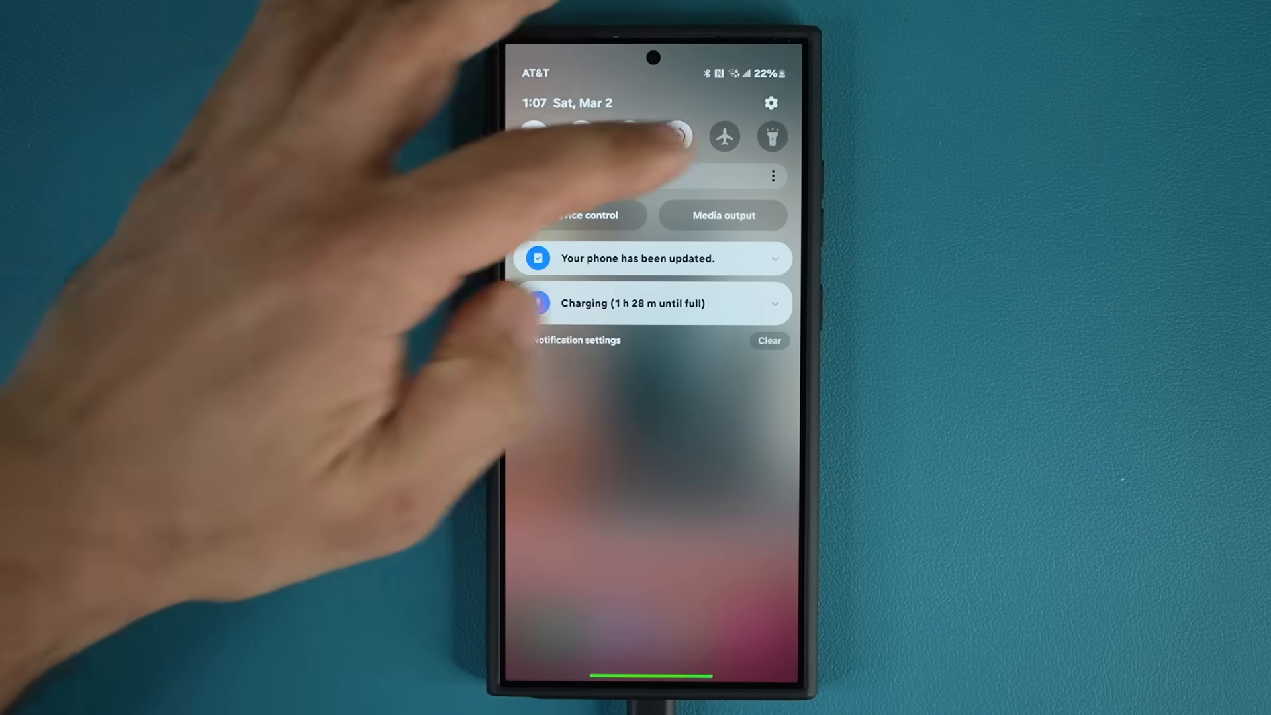
# Return to Settings and follow the link to the Android Security Bulletins page in Chrome
pyautogui.click(770, 102)
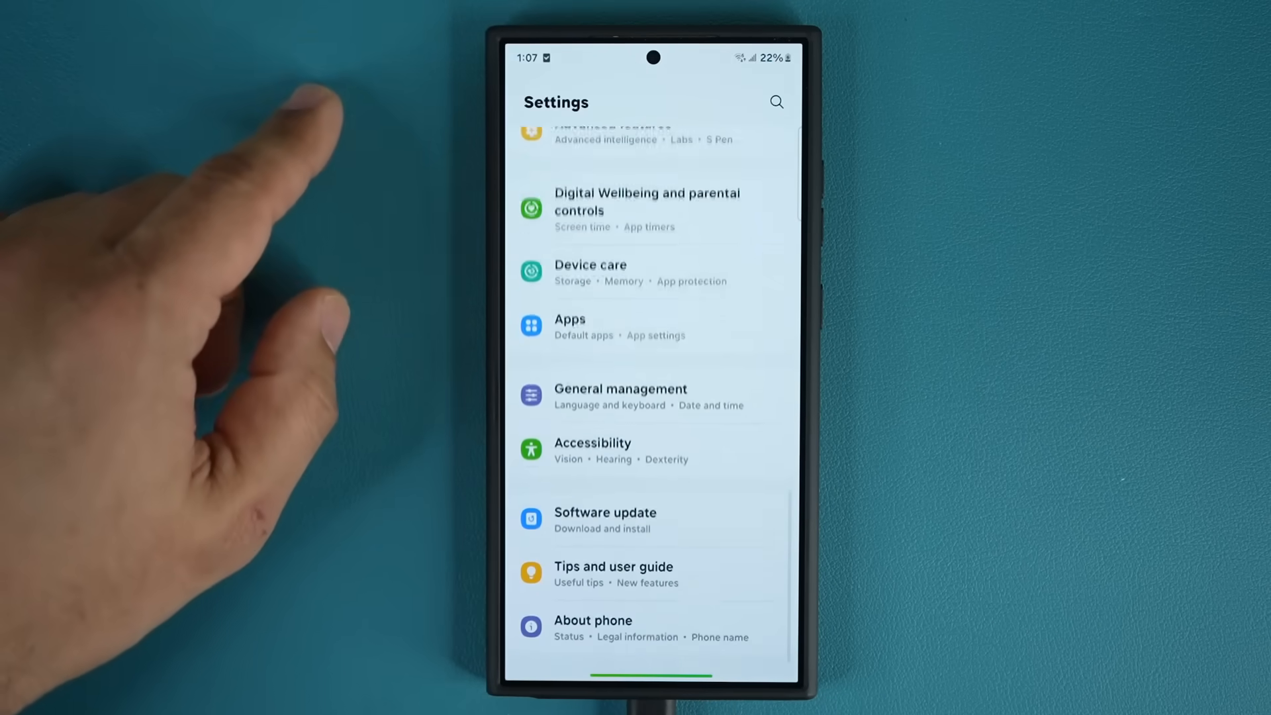
pyautogui.click(593, 627)
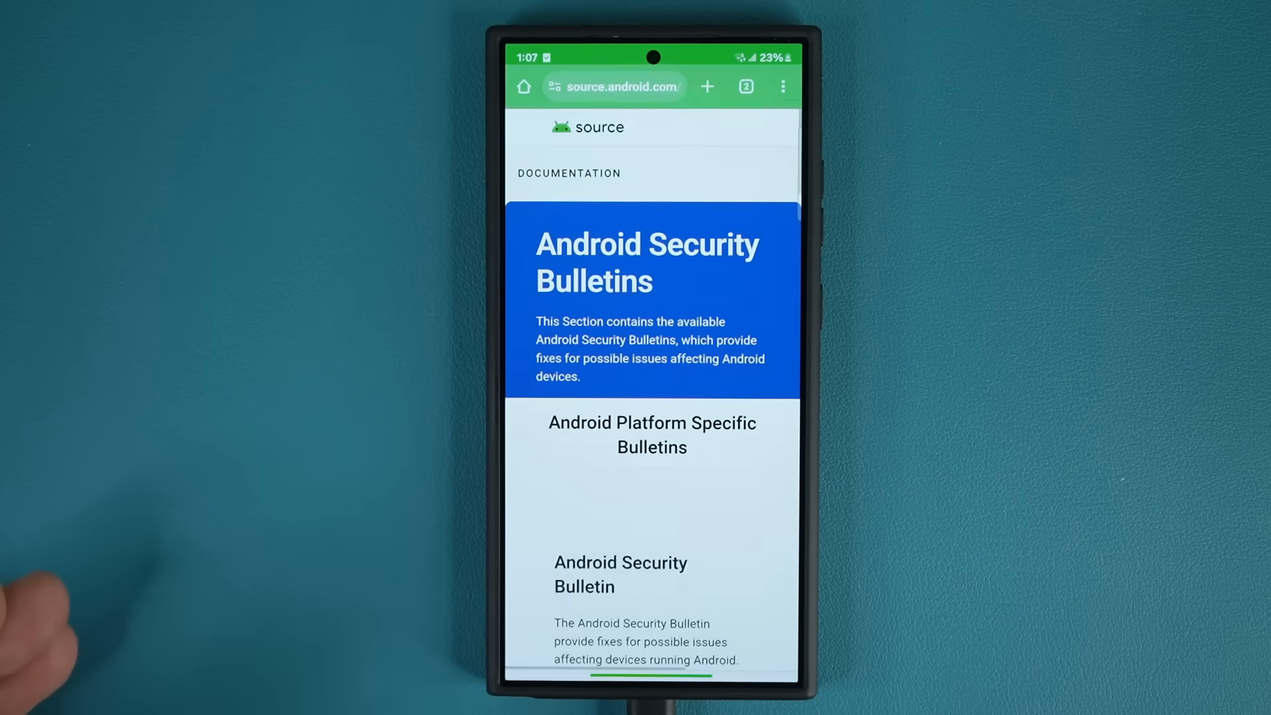
# Reach Samsung Mobile Security's Security Updates page from the bulletin's manufacturer list
pyautogui.scroll(-3)
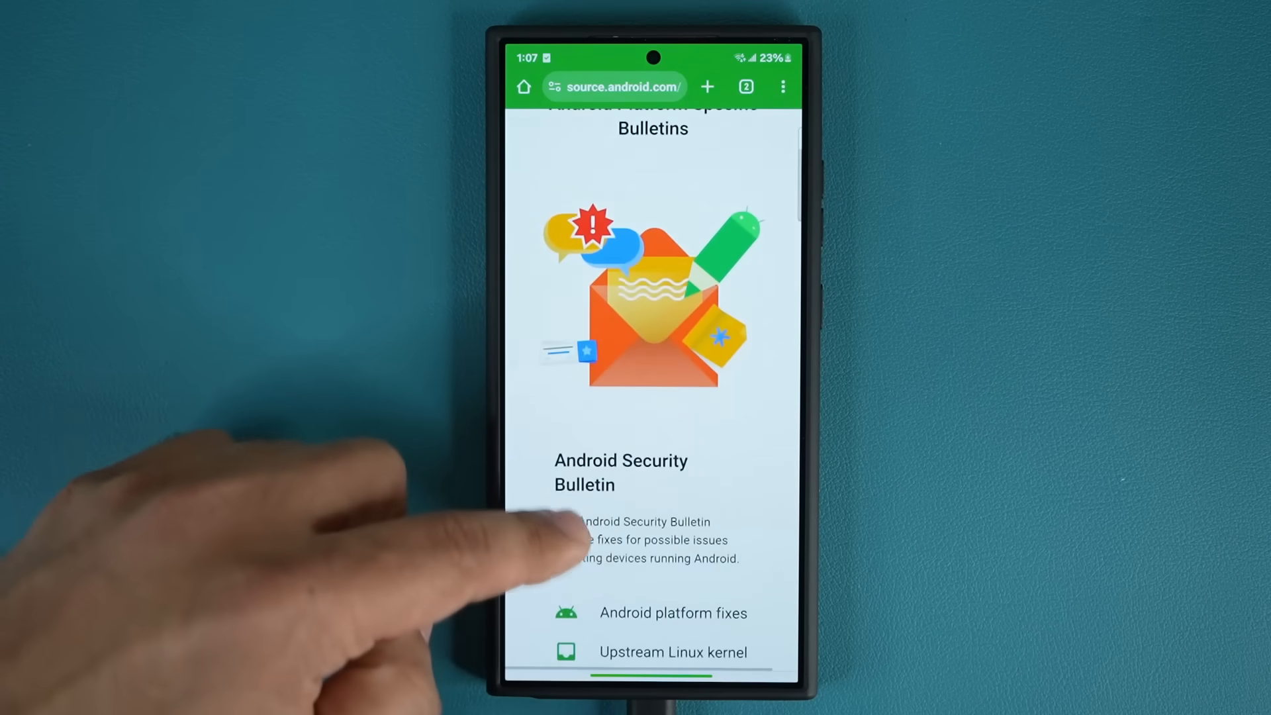
pyautogui.scroll(-3)
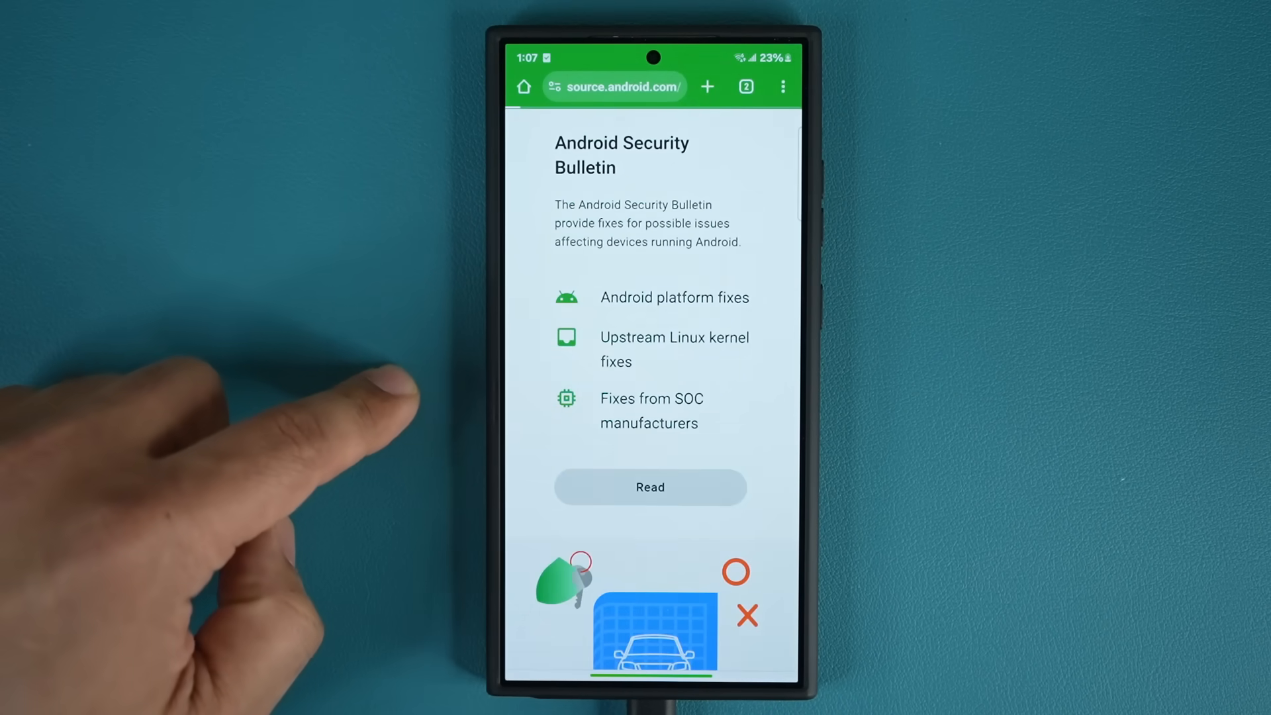
pyautogui.scroll(-3)
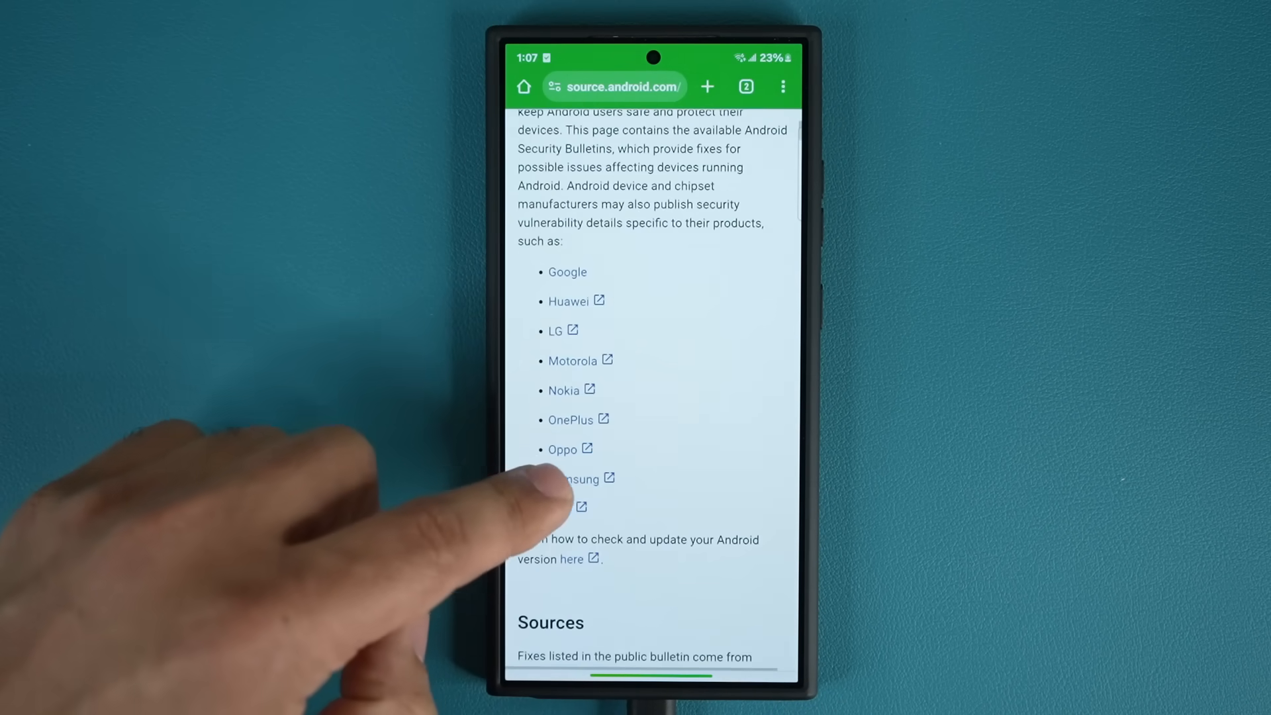
pyautogui.click(573, 479)
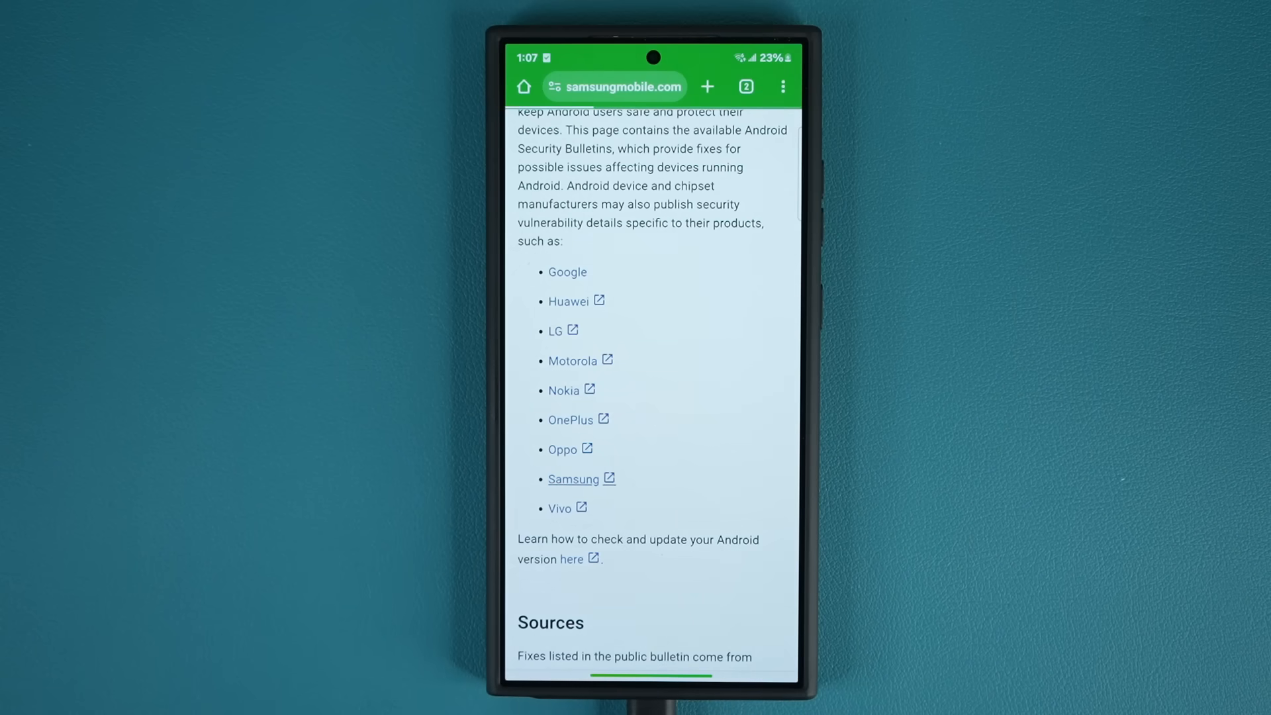
pyautogui.click(572, 478)
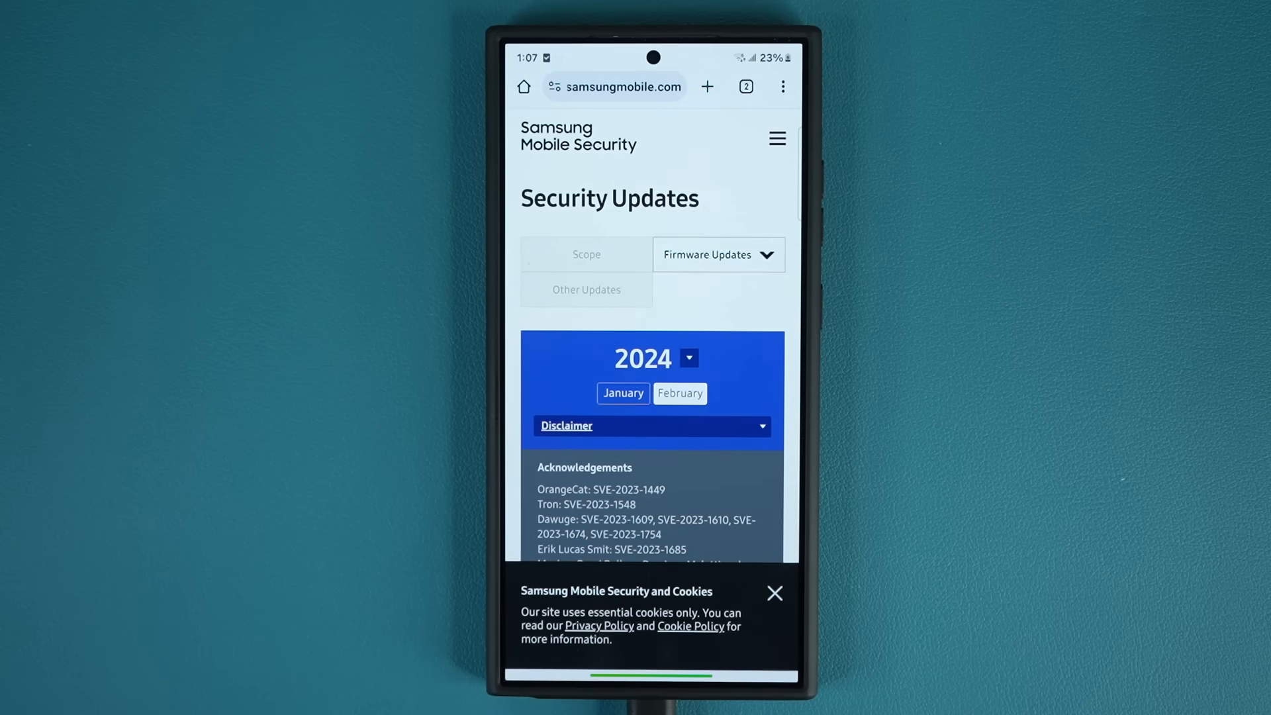
# Dismiss the cookie banner and read through the SMR-FEB-2024 CVE lists
pyautogui.click(771, 593)
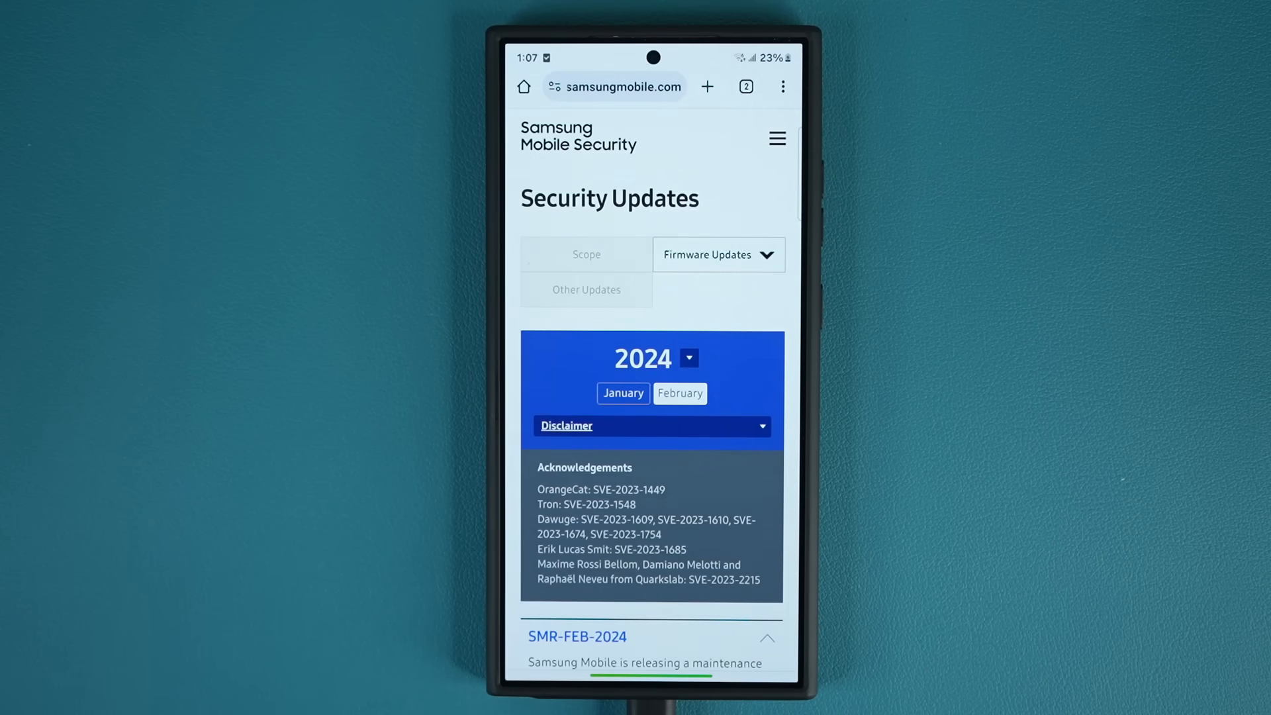
pyautogui.scroll(-3)
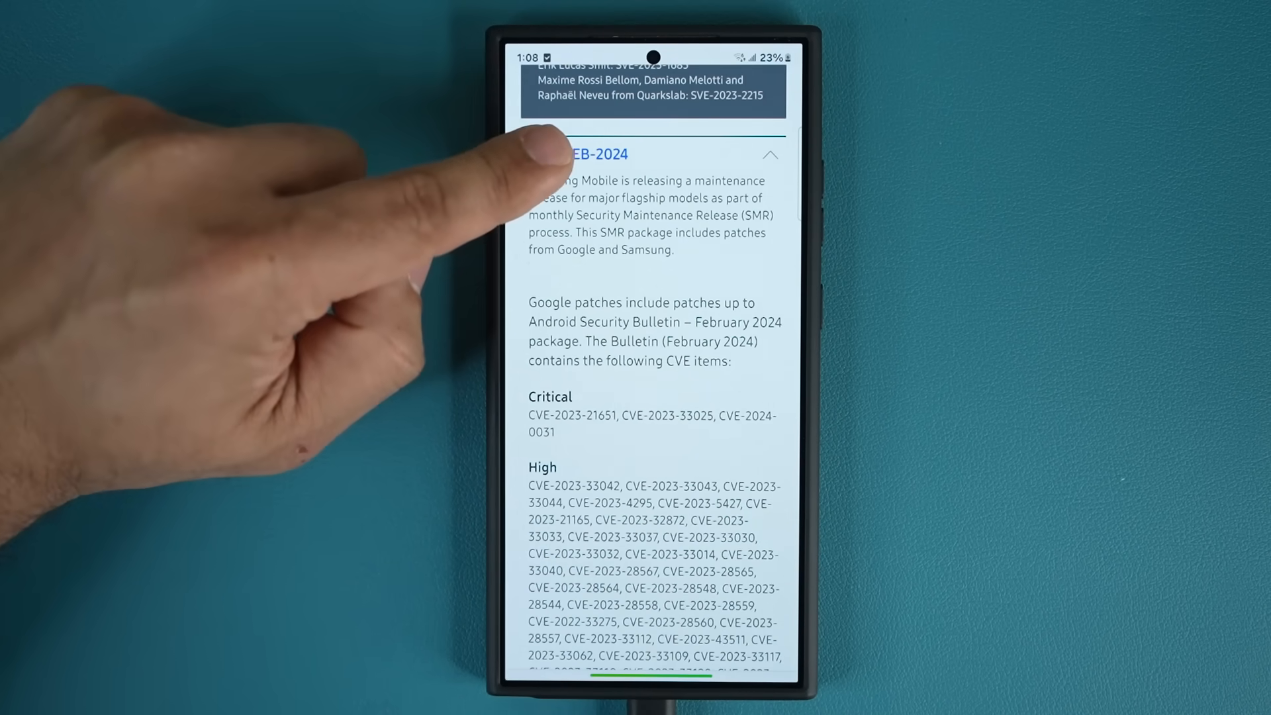
pyautogui.scroll(-3)
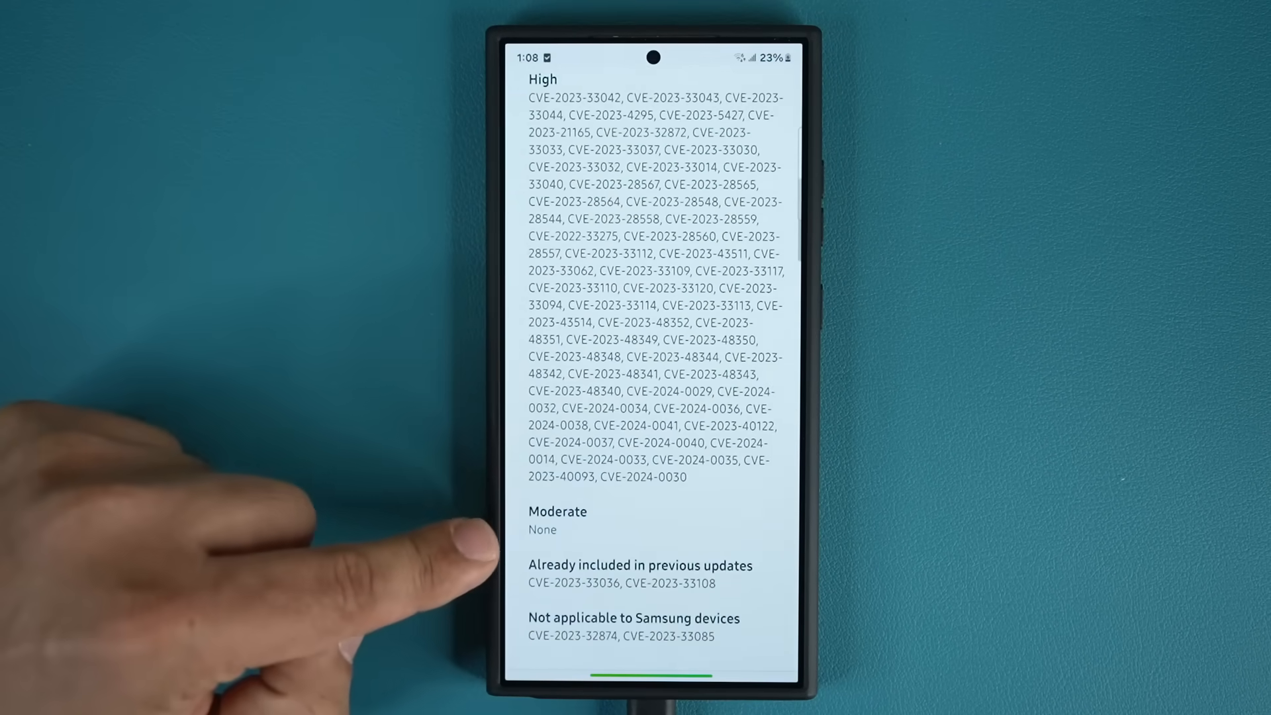
pyautogui.scroll(-3)
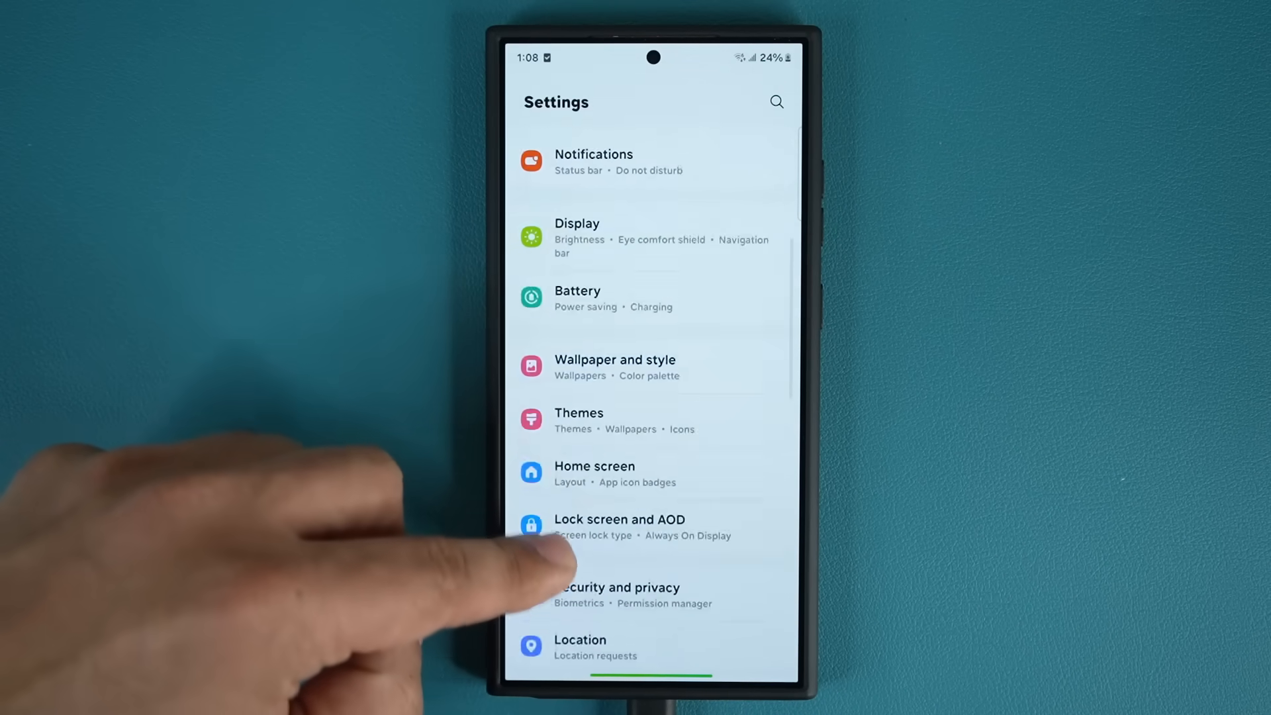
# Check Security and privacy Updates showing the March 1, 2024 patch and bring up the Google Play system update
pyautogui.click(616, 594)
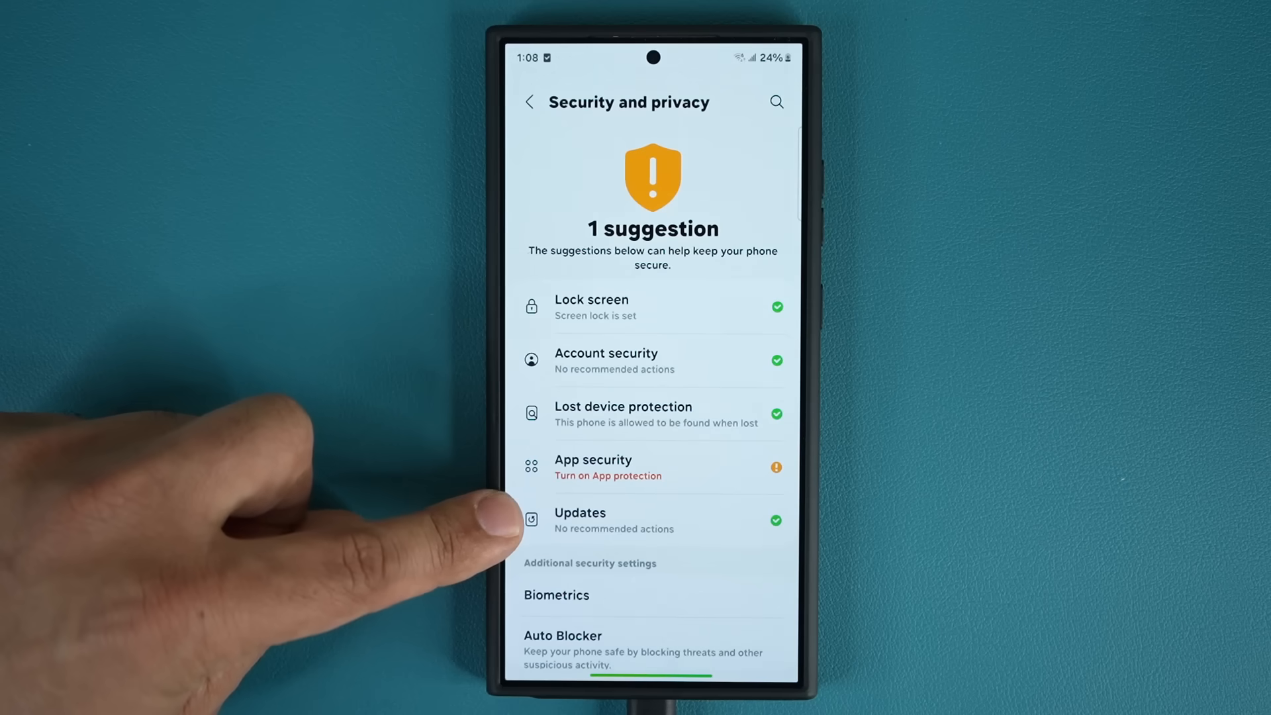
pyautogui.click(613, 520)
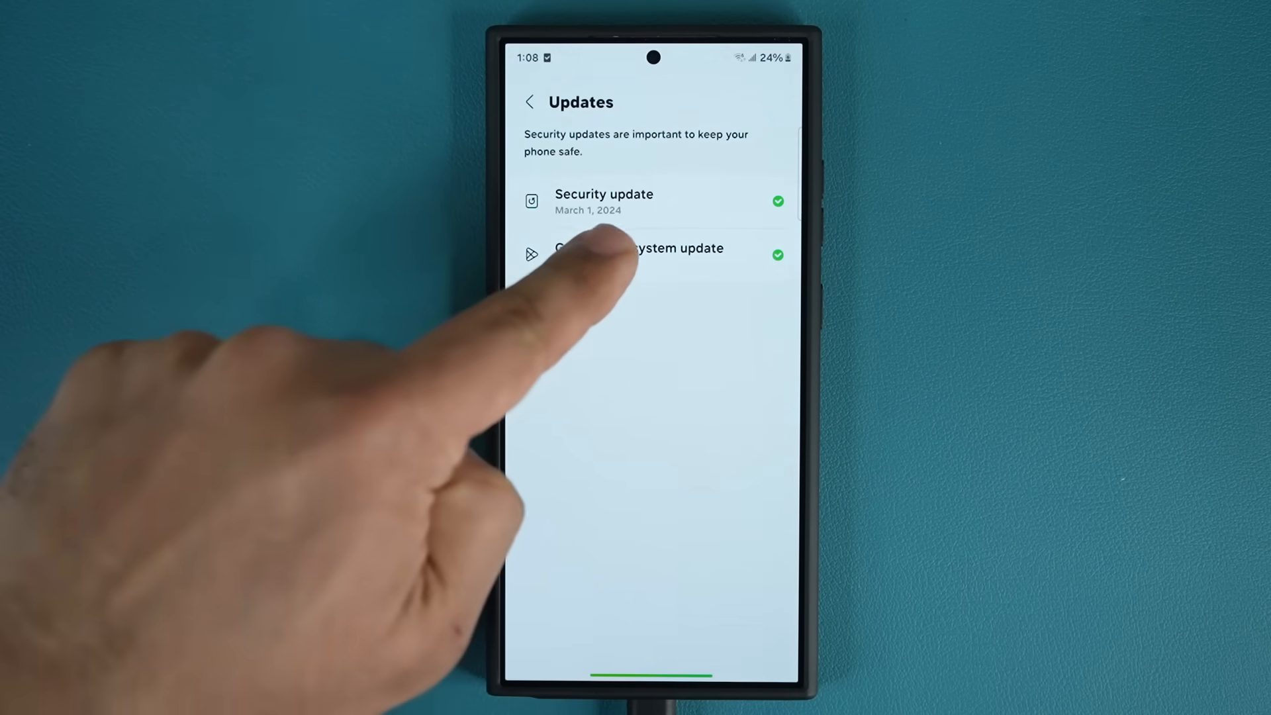
pyautogui.click(638, 248)
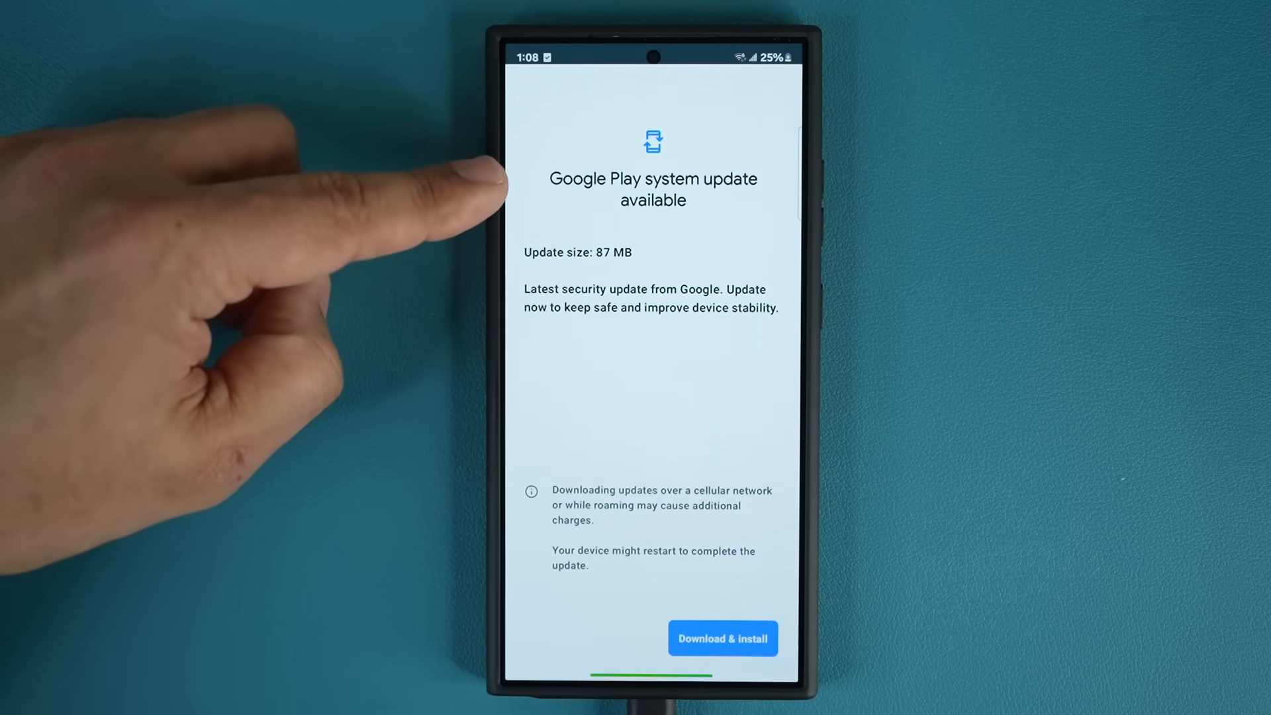
# Leave the 87 MB Google Play system update uninstalled and go back to the home screen
pyautogui.click(721, 638)
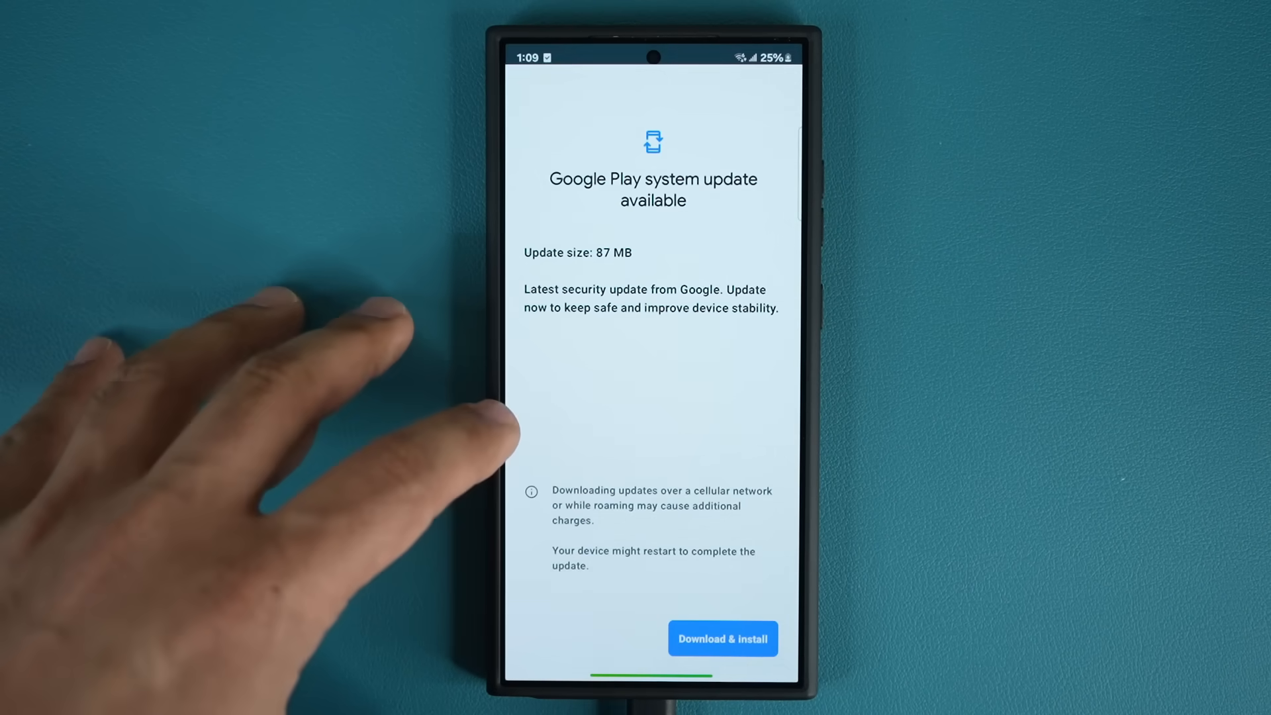
pyautogui.click(722, 638)
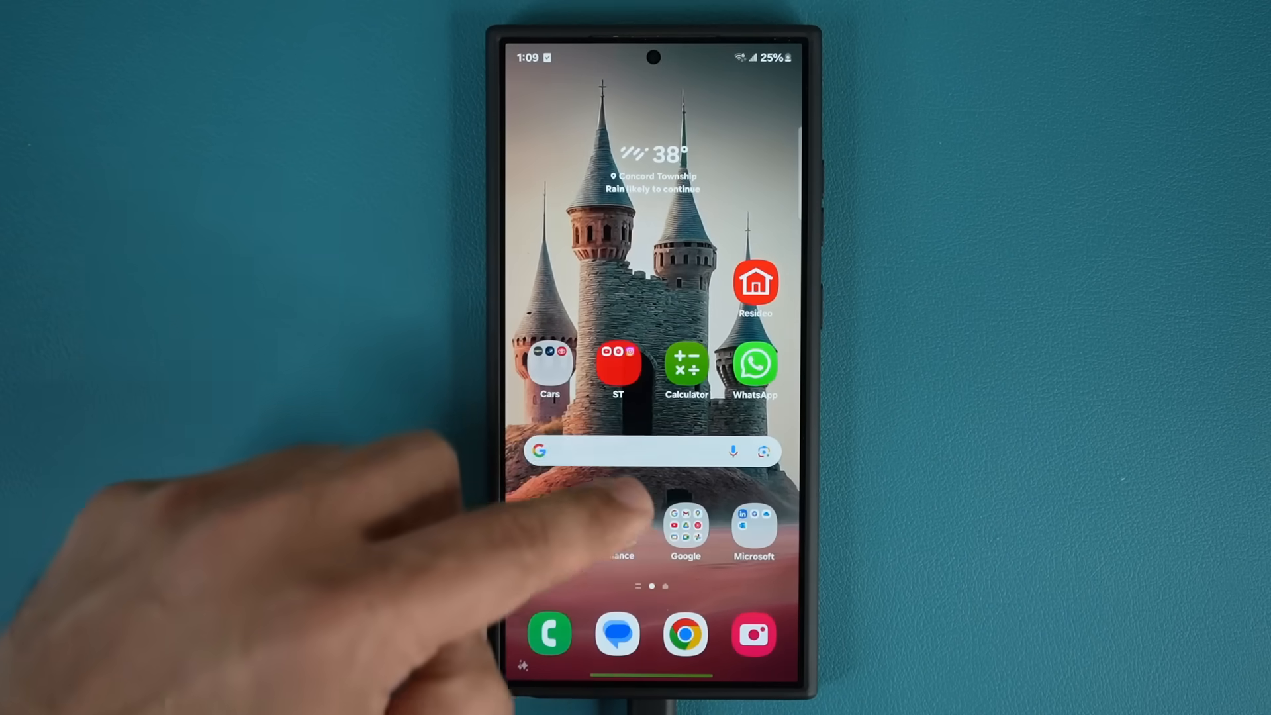
# Launch Galaxy Store and view its single pending app update from the menu
pyautogui.click(641, 450)
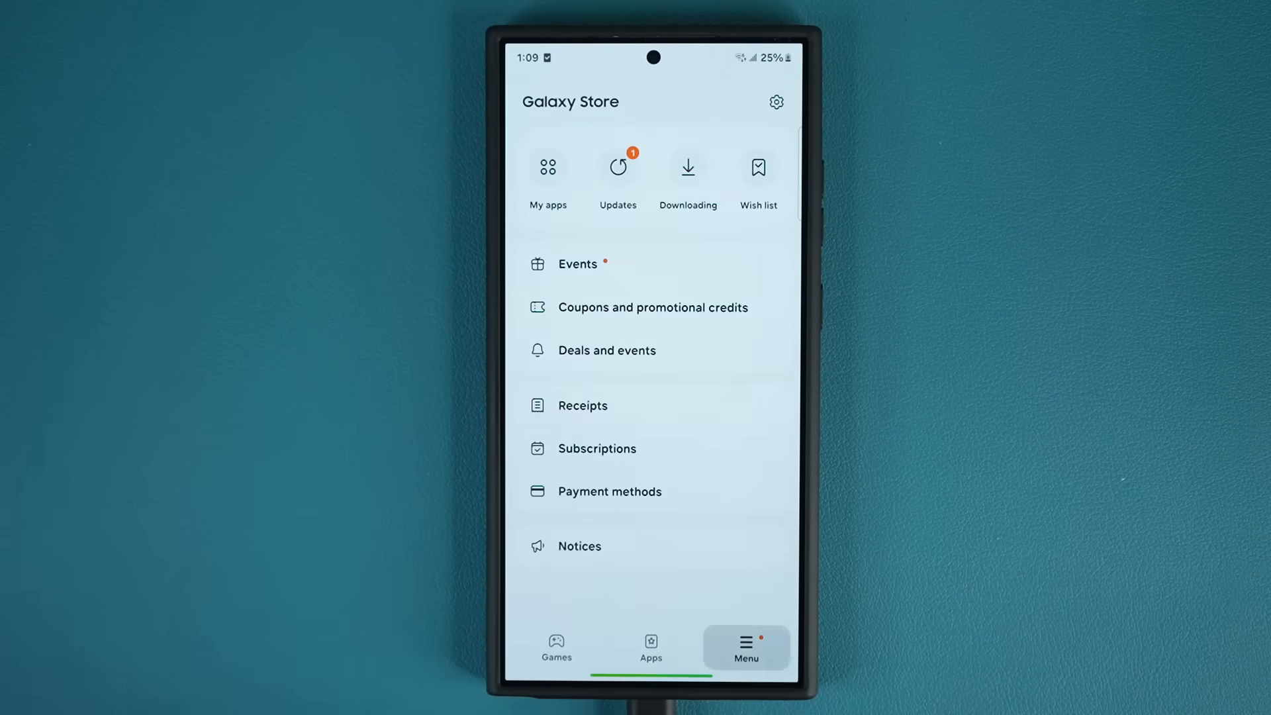
pyautogui.click(619, 167)
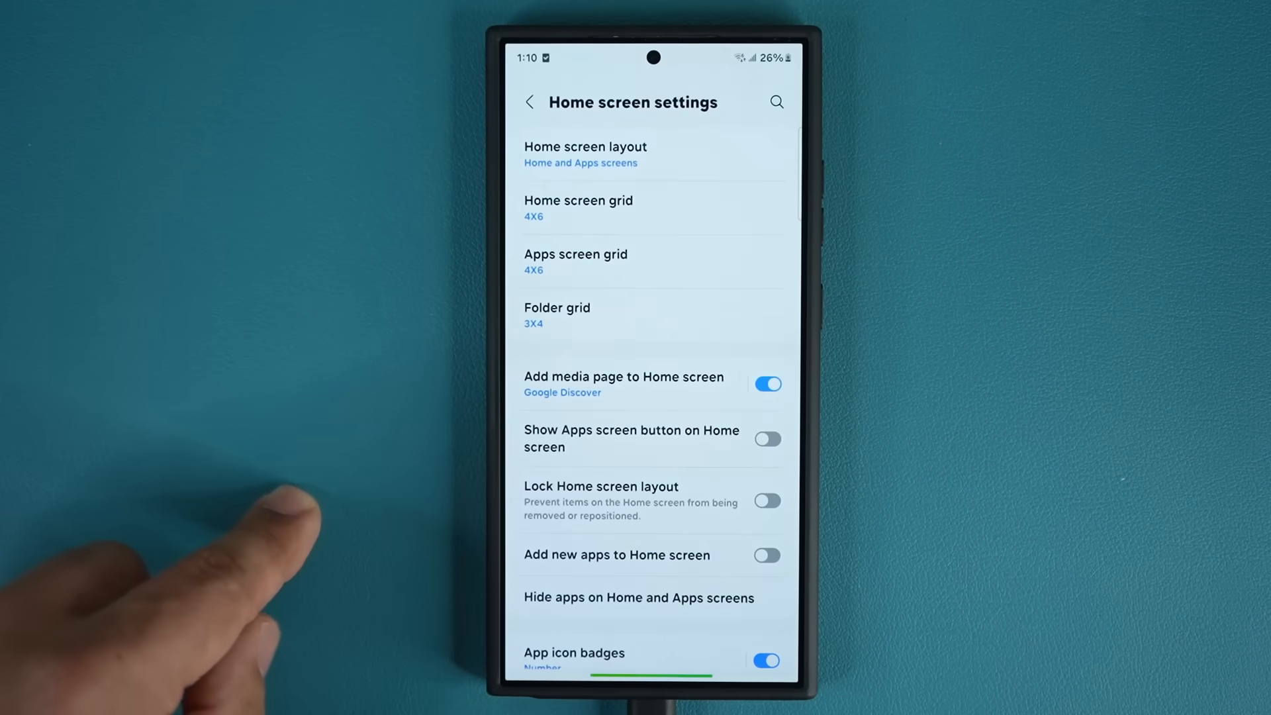
# Confirm About Home screen shows One UI Home 15.1.00.81 as latest, then go back
pyautogui.scroll(-3)
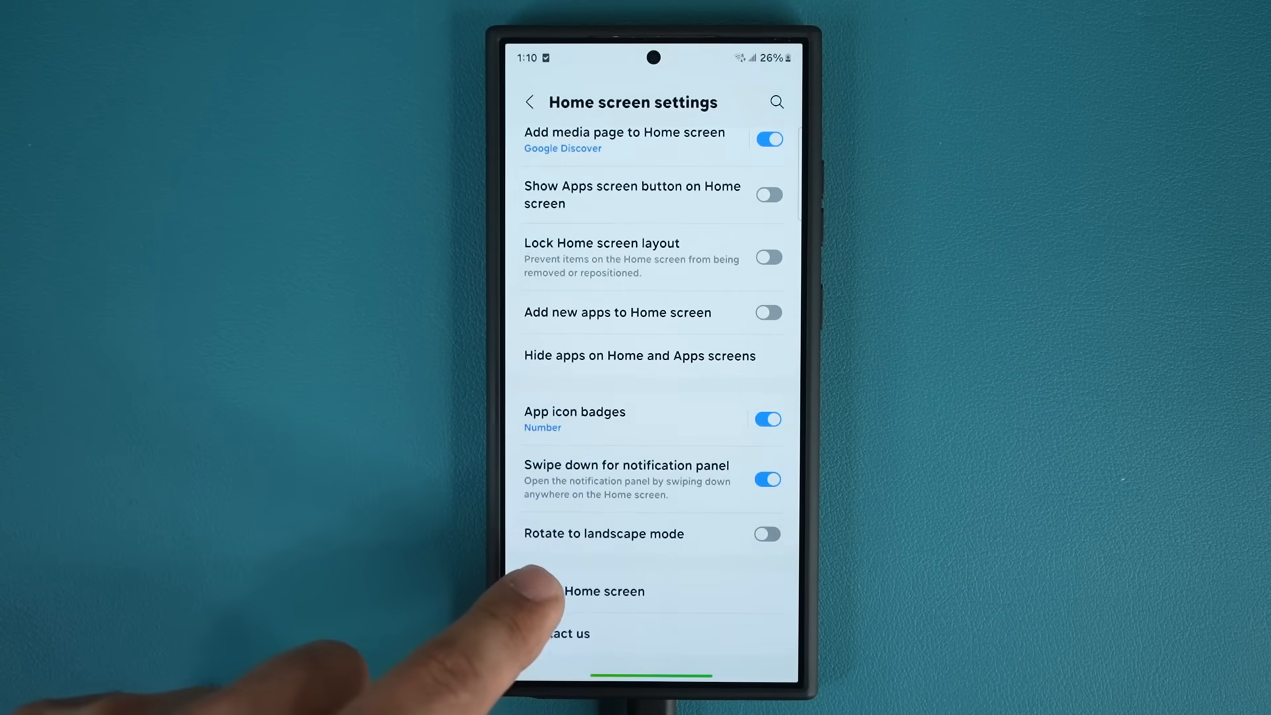
pyautogui.click(604, 590)
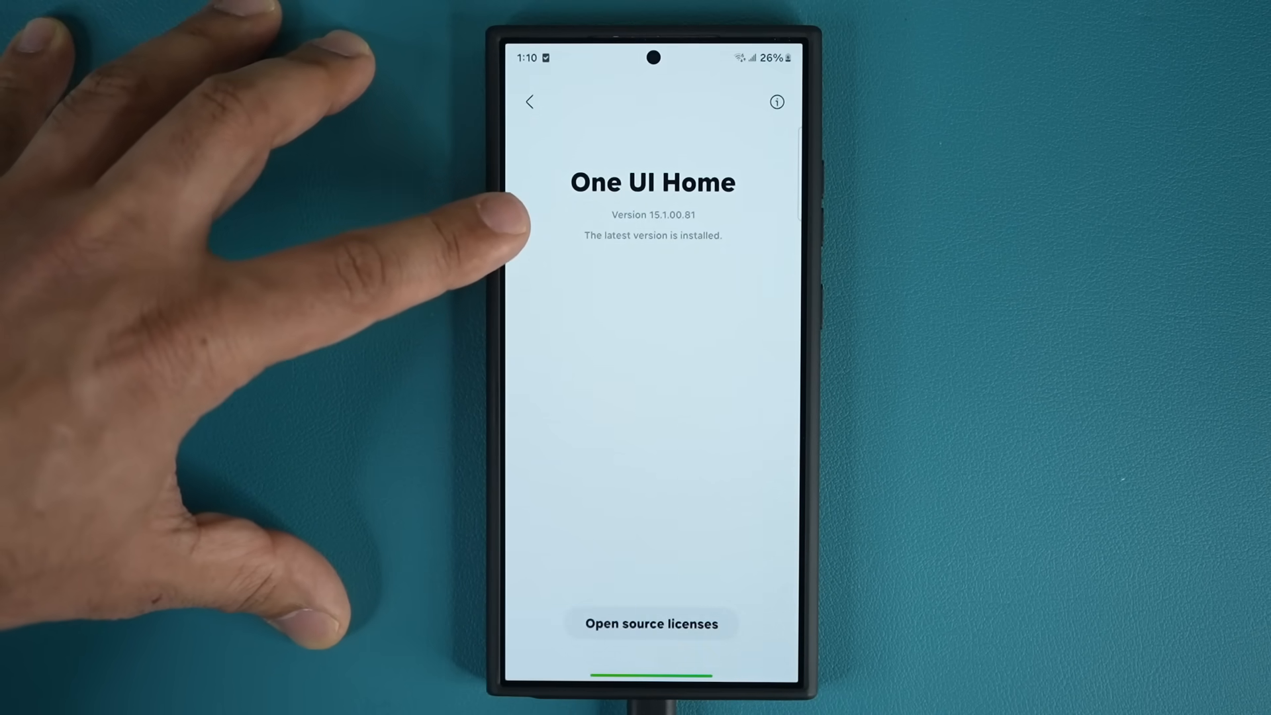
pyautogui.click(530, 102)
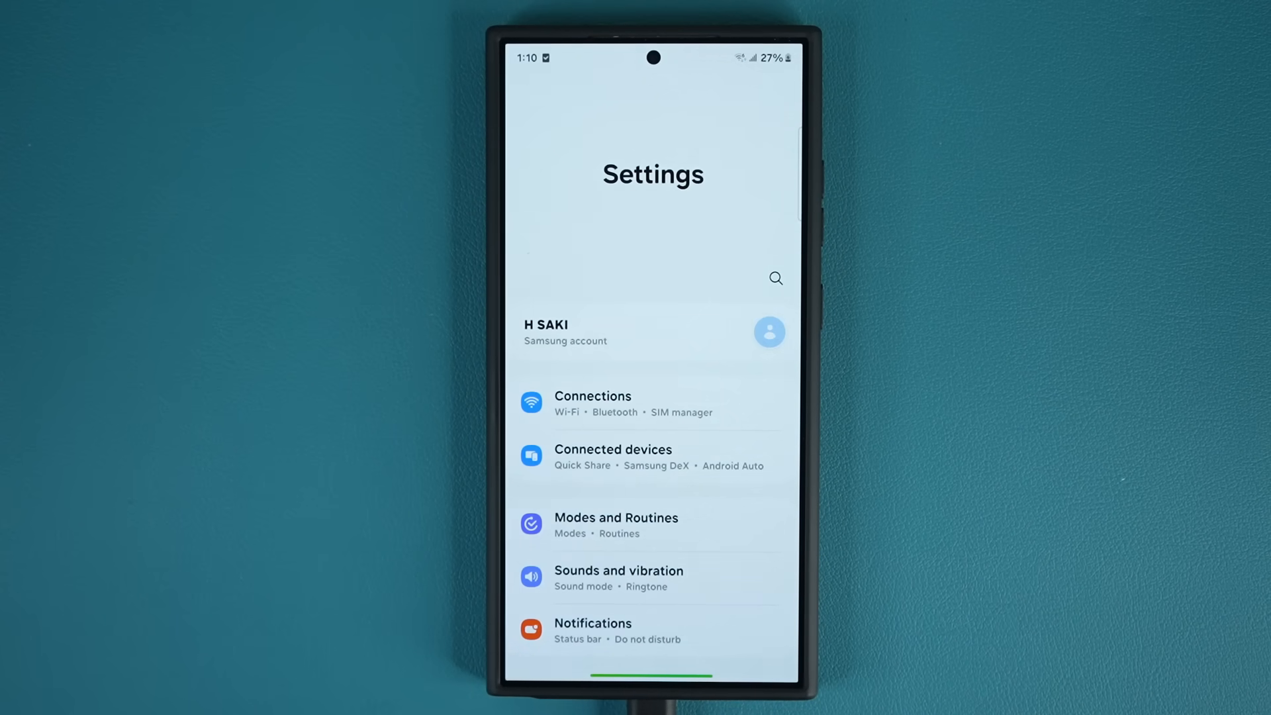
# View the Last update page showing One UI 6.1 installed March 2, 2024
pyautogui.scroll(-3)
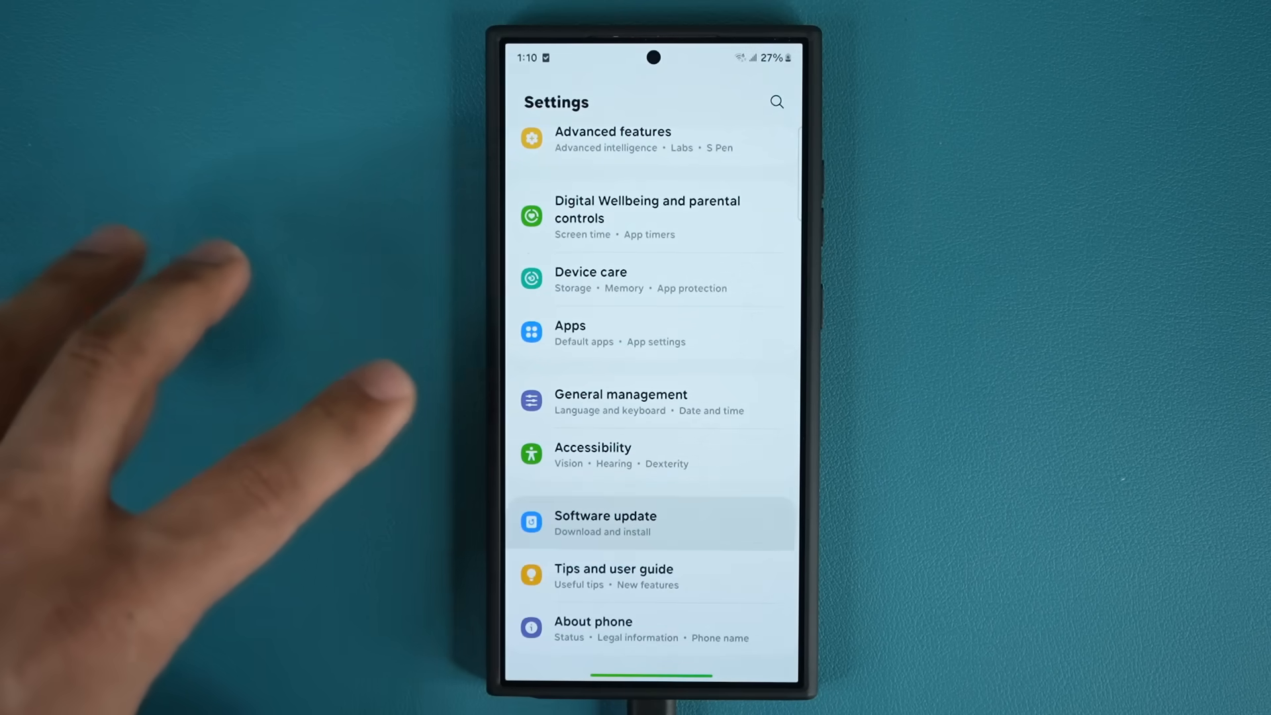
pyautogui.click(604, 515)
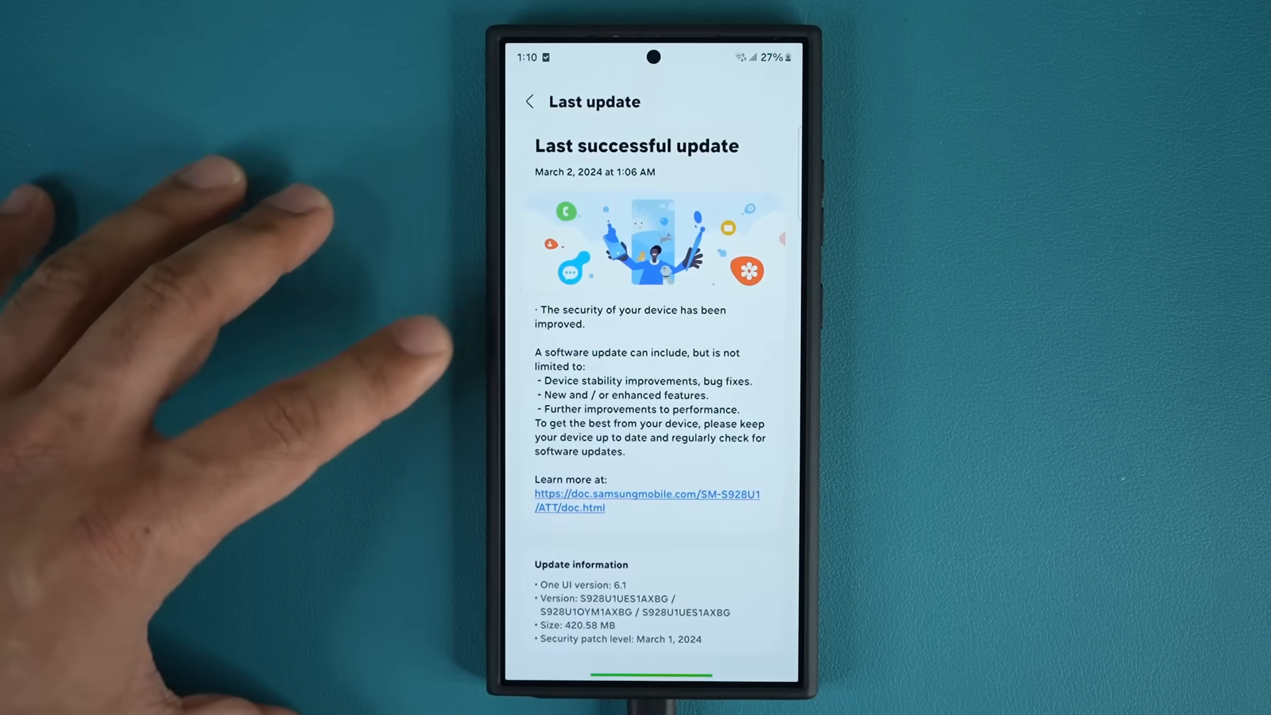